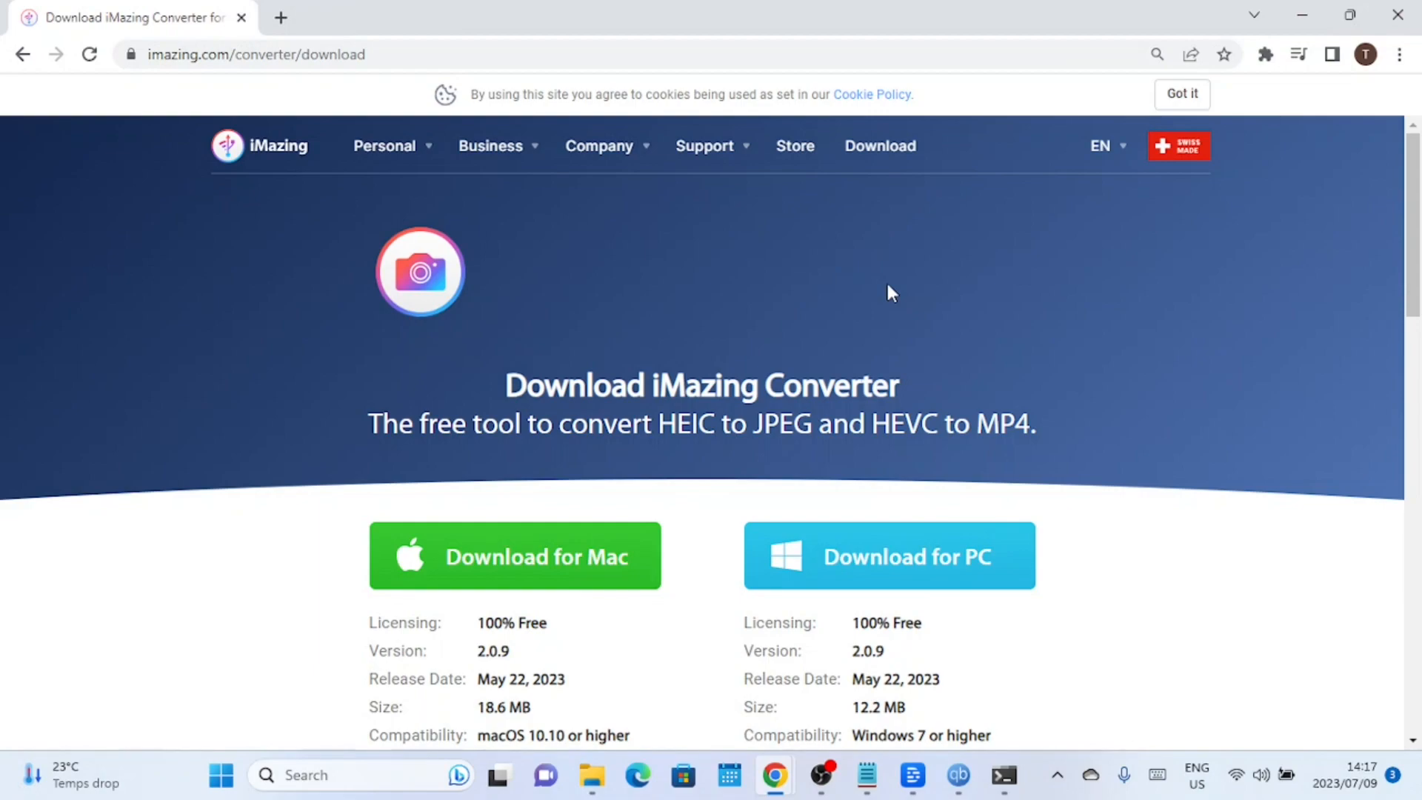
mouse_move(925, 290)
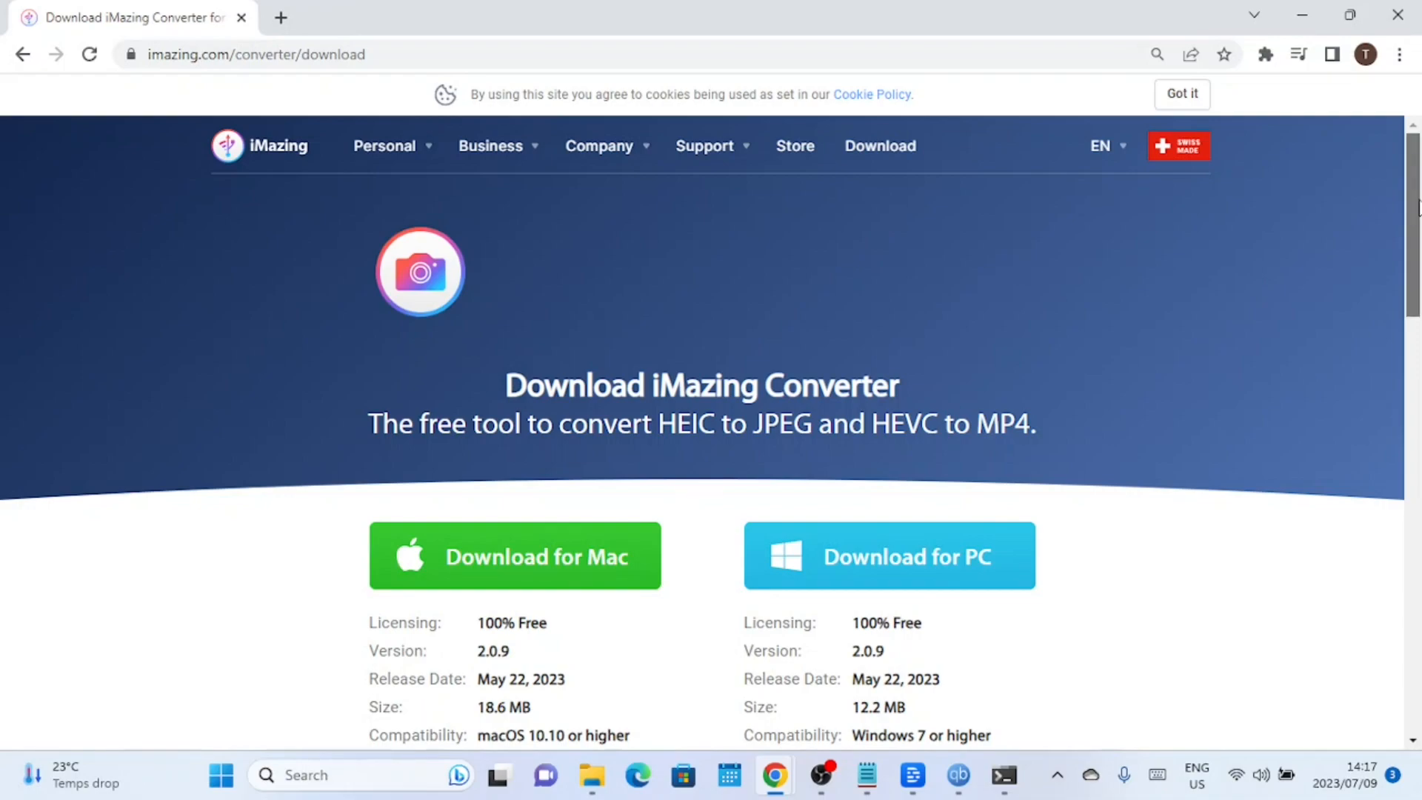
Download the iMazing Converter installer for Windows and bring up its download options
scroll("down", 3)
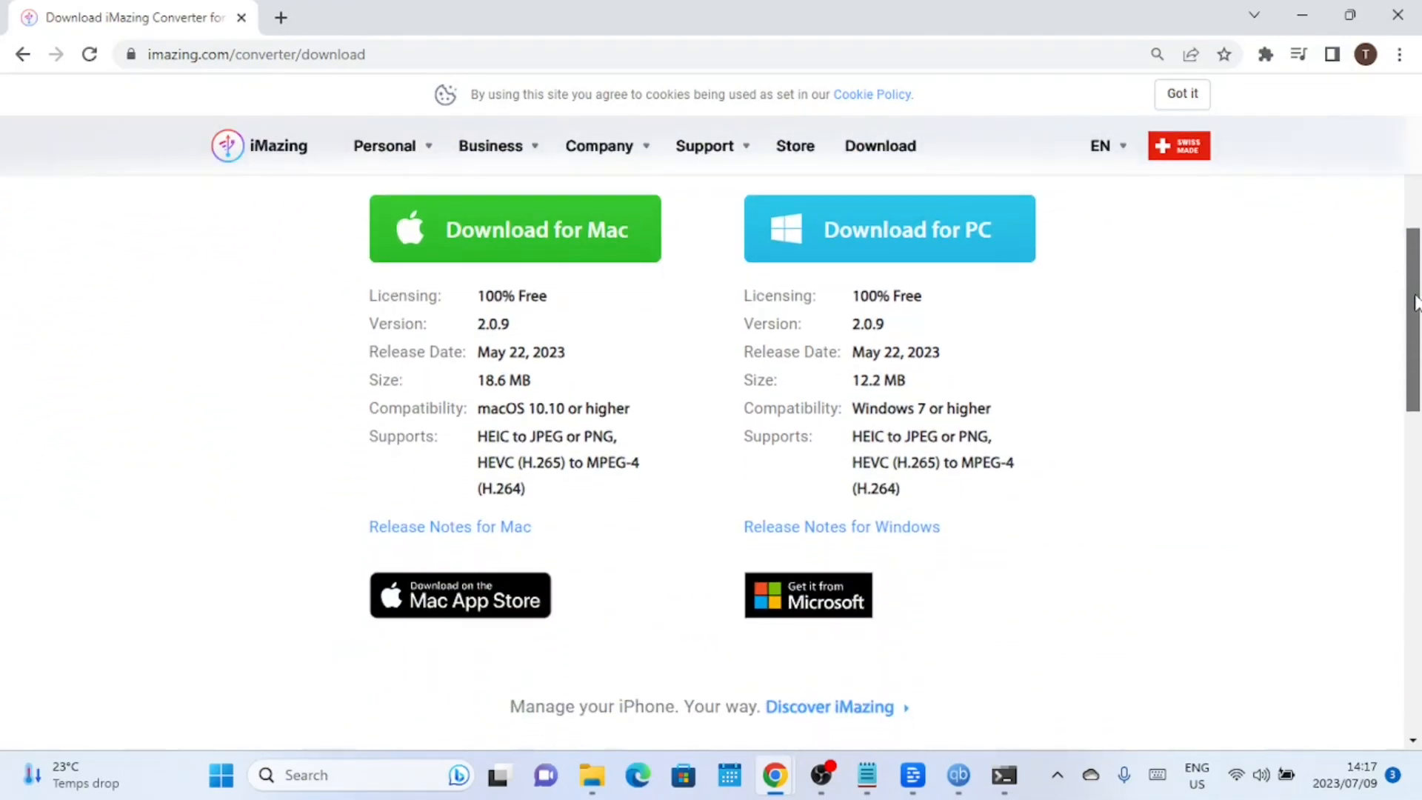
left_click(887, 556)
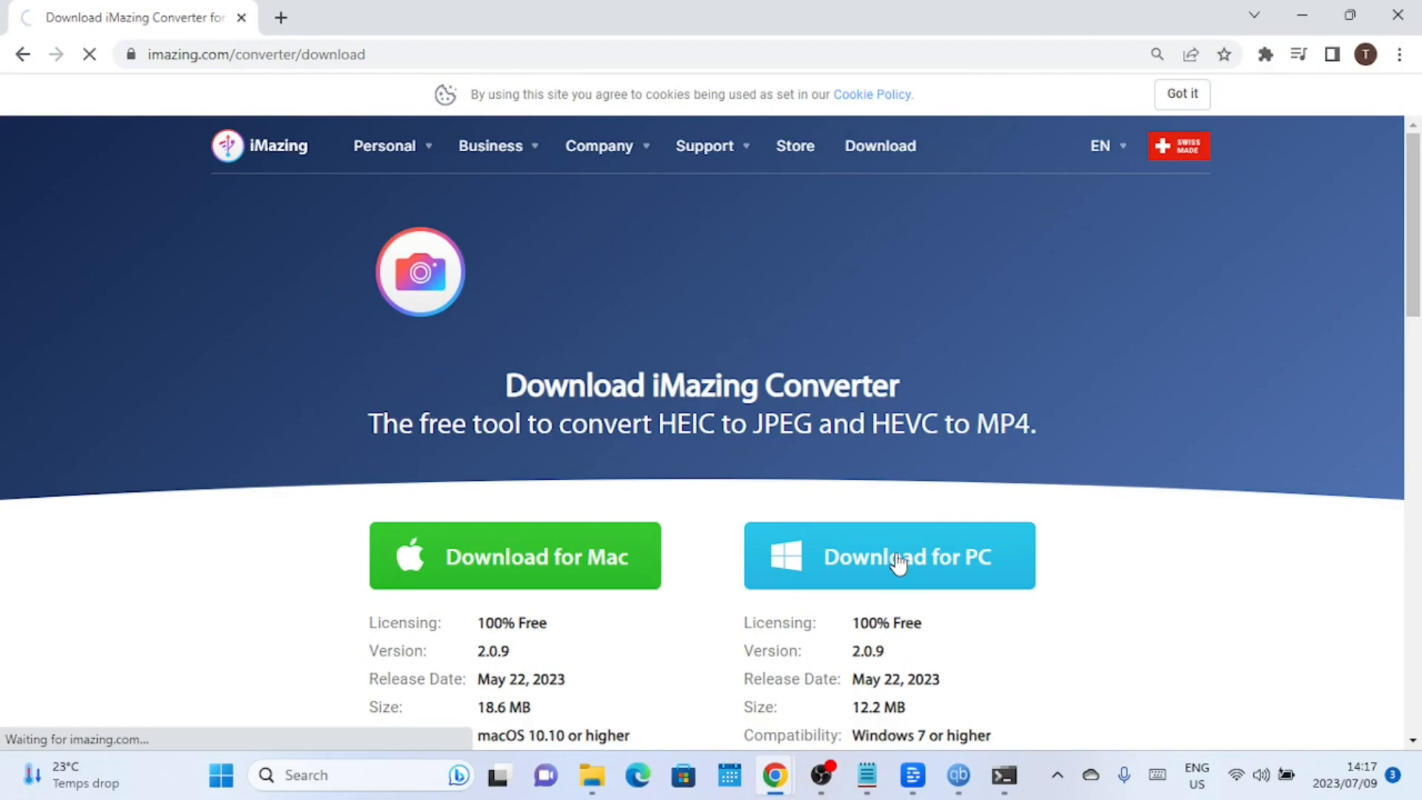
left_click(889, 556)
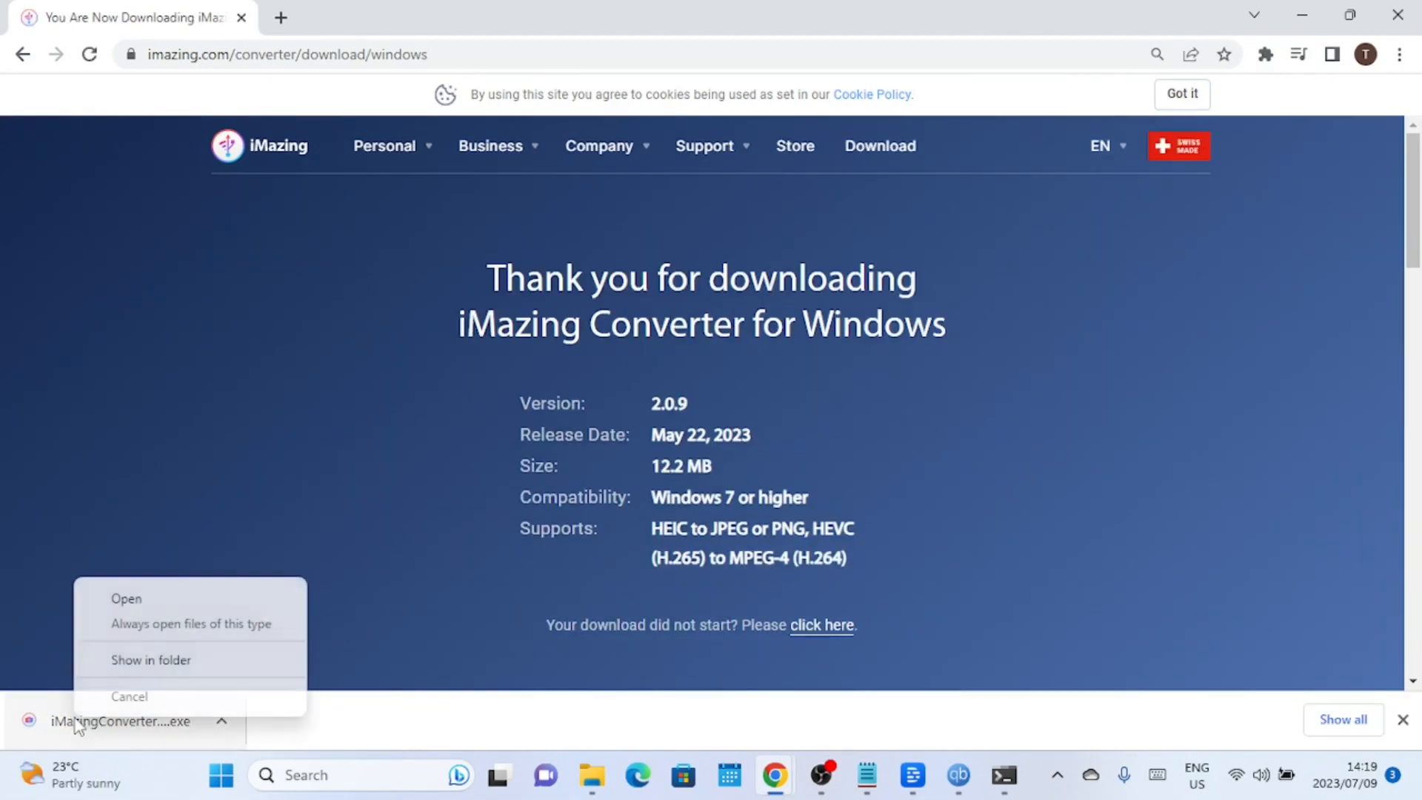
Run the installer into C:\Program Files\DigiDNA\iMazing Converter without a desktop shortcut
left_click(125, 597)
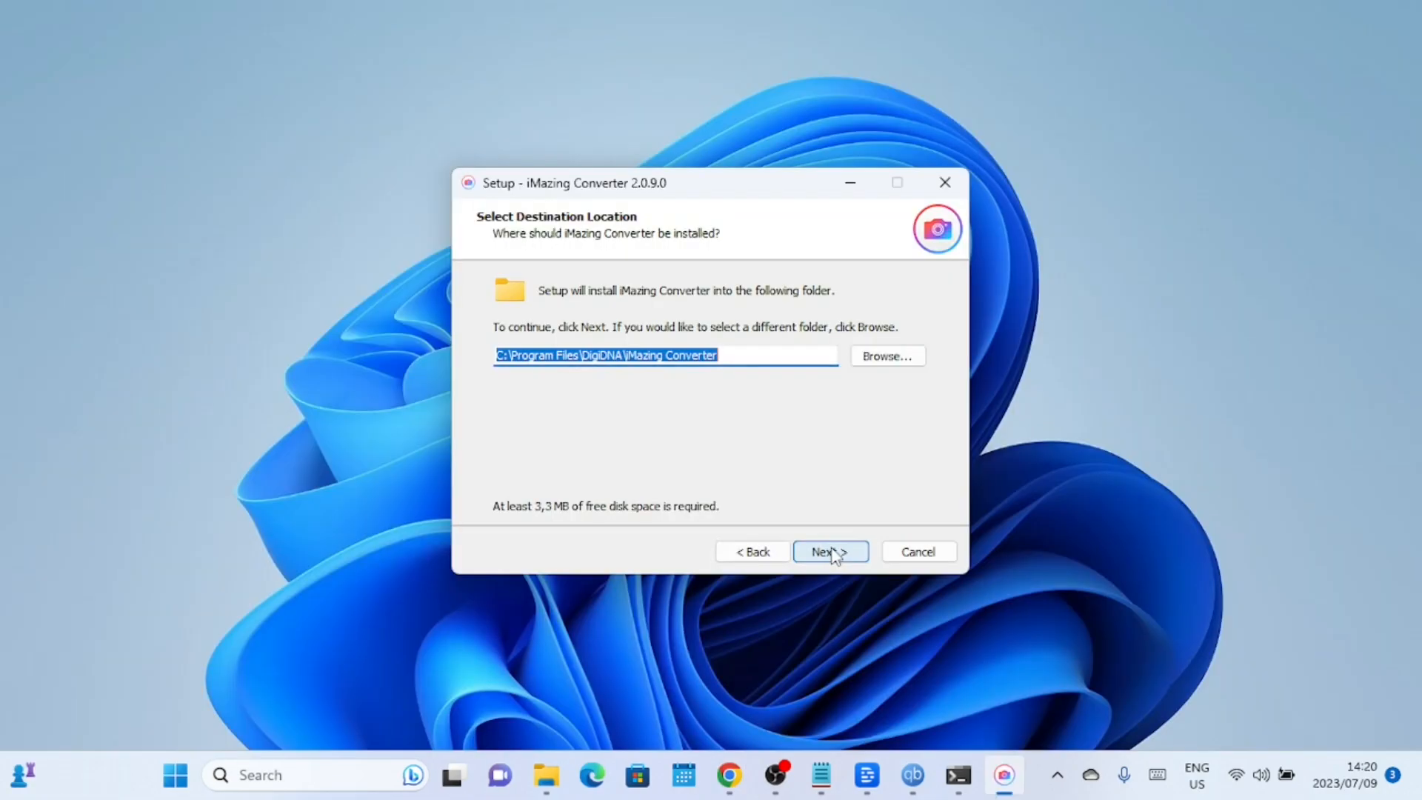
left_click(827, 551)
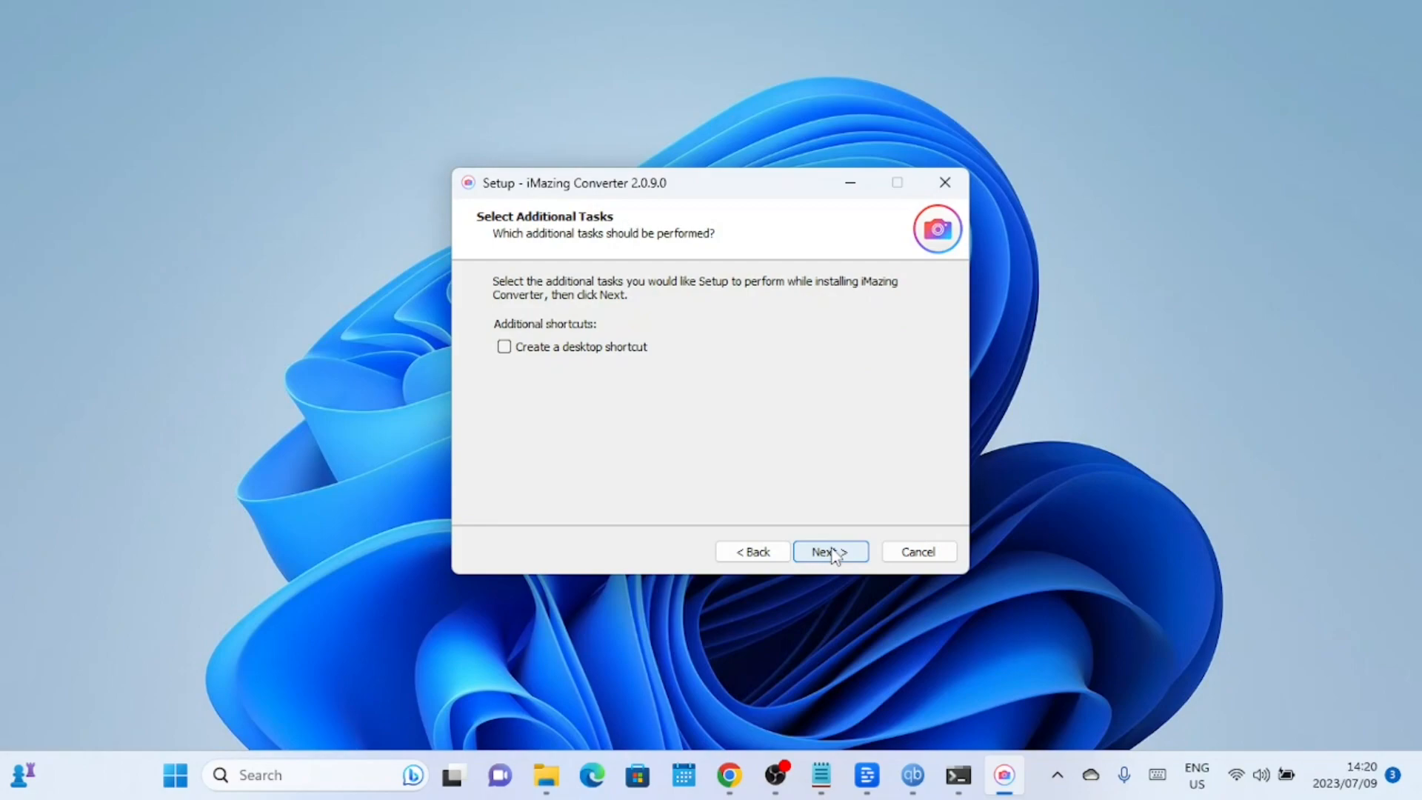
mouse_move(506, 353)
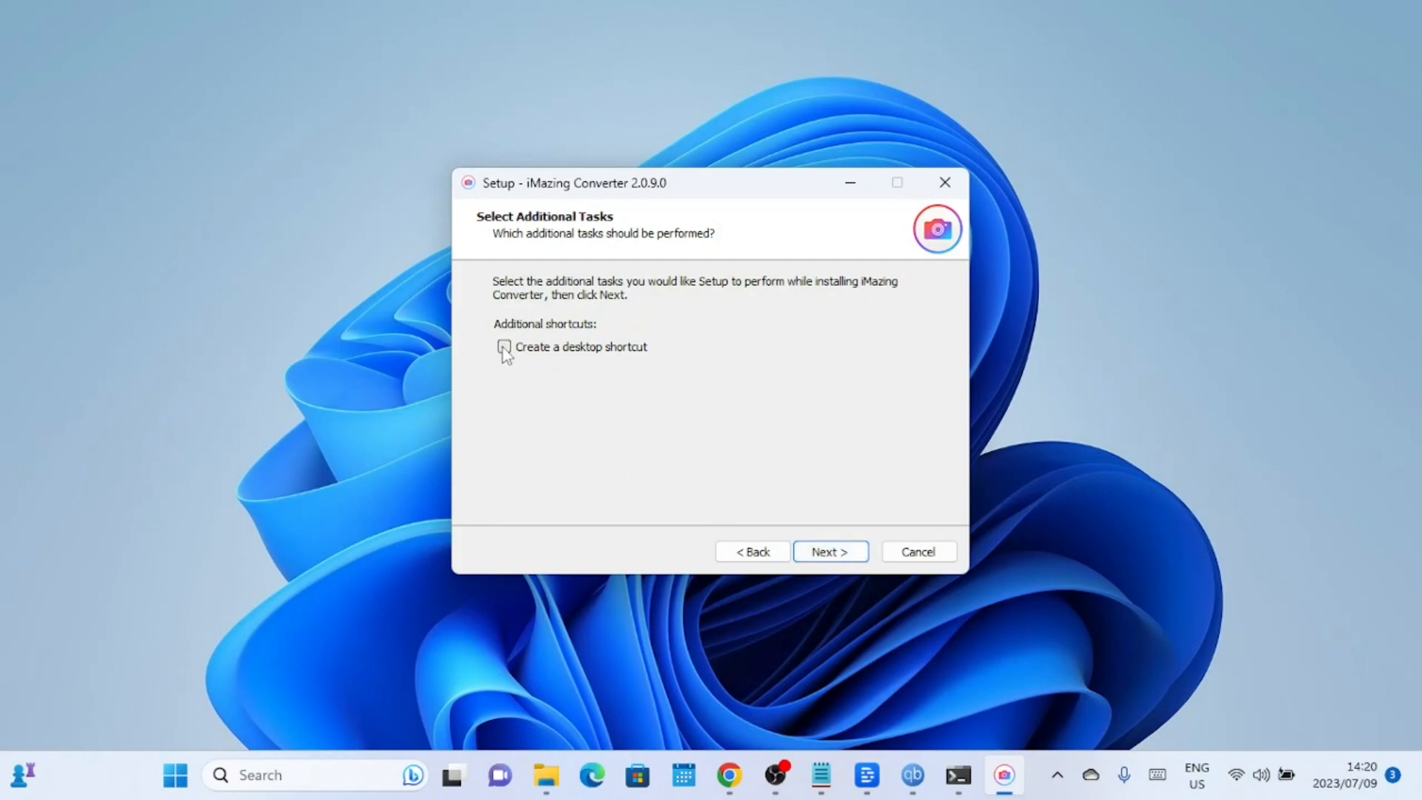
mouse_move(830, 551)
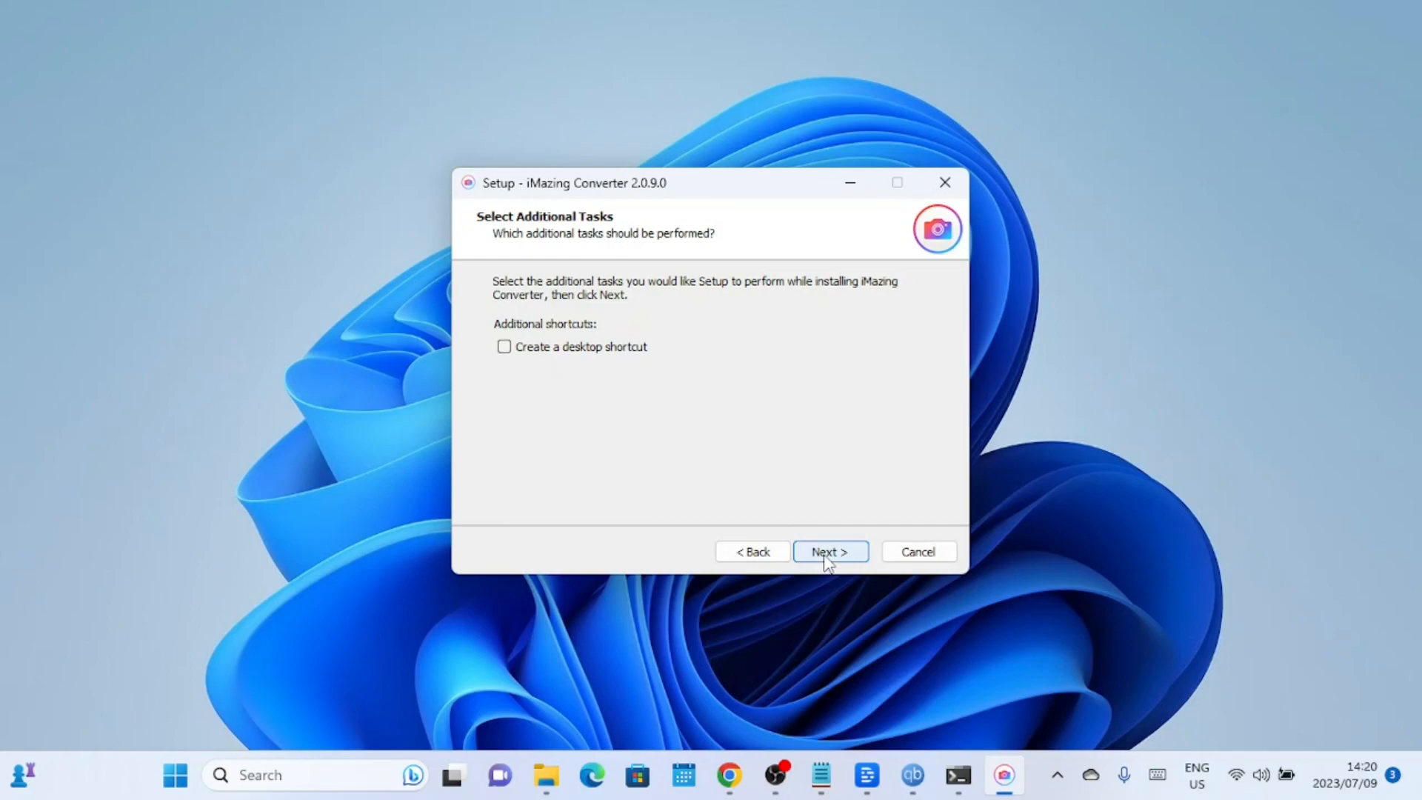
left_click(830, 552)
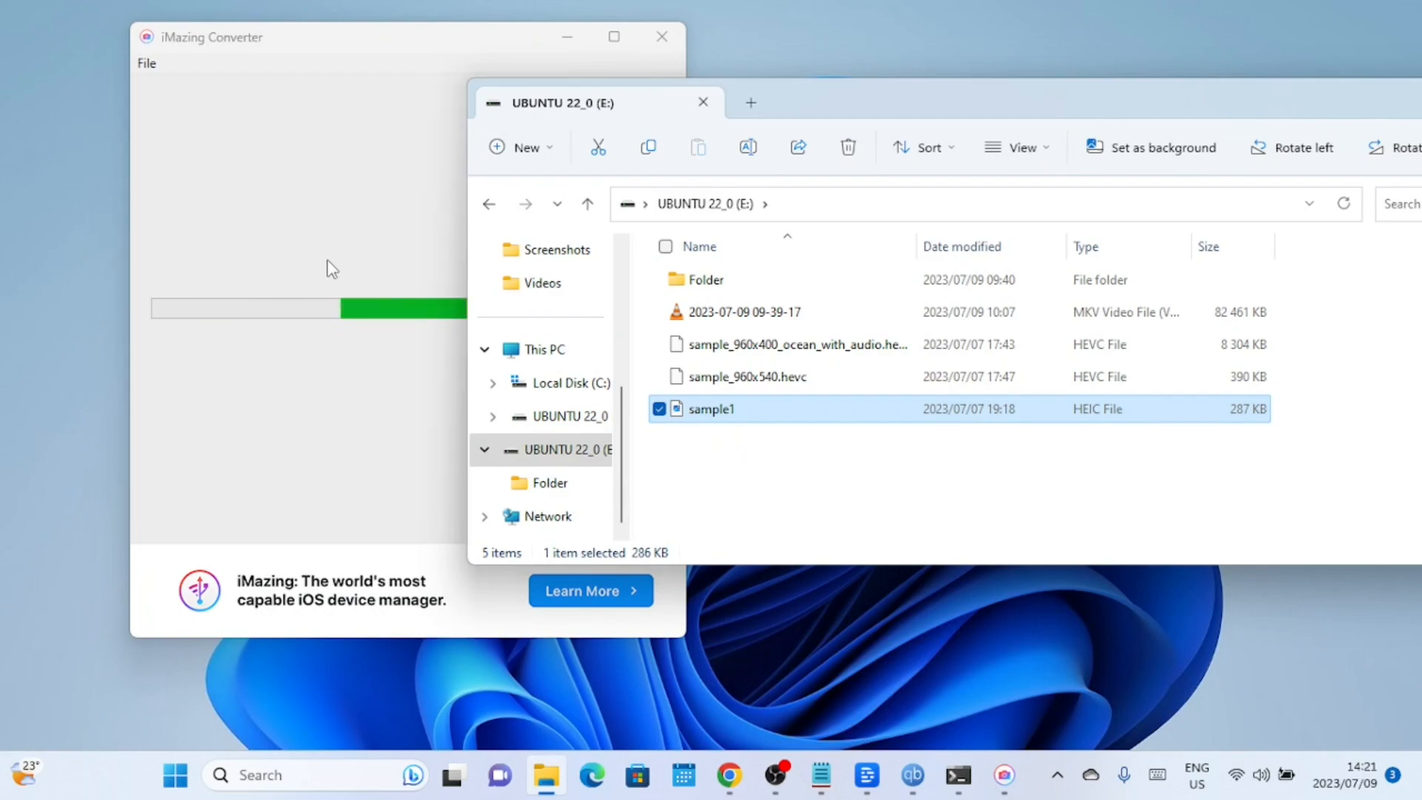
Set the photo output format to JPEG for sample1.heic and start the conversion
left_click(249, 298)
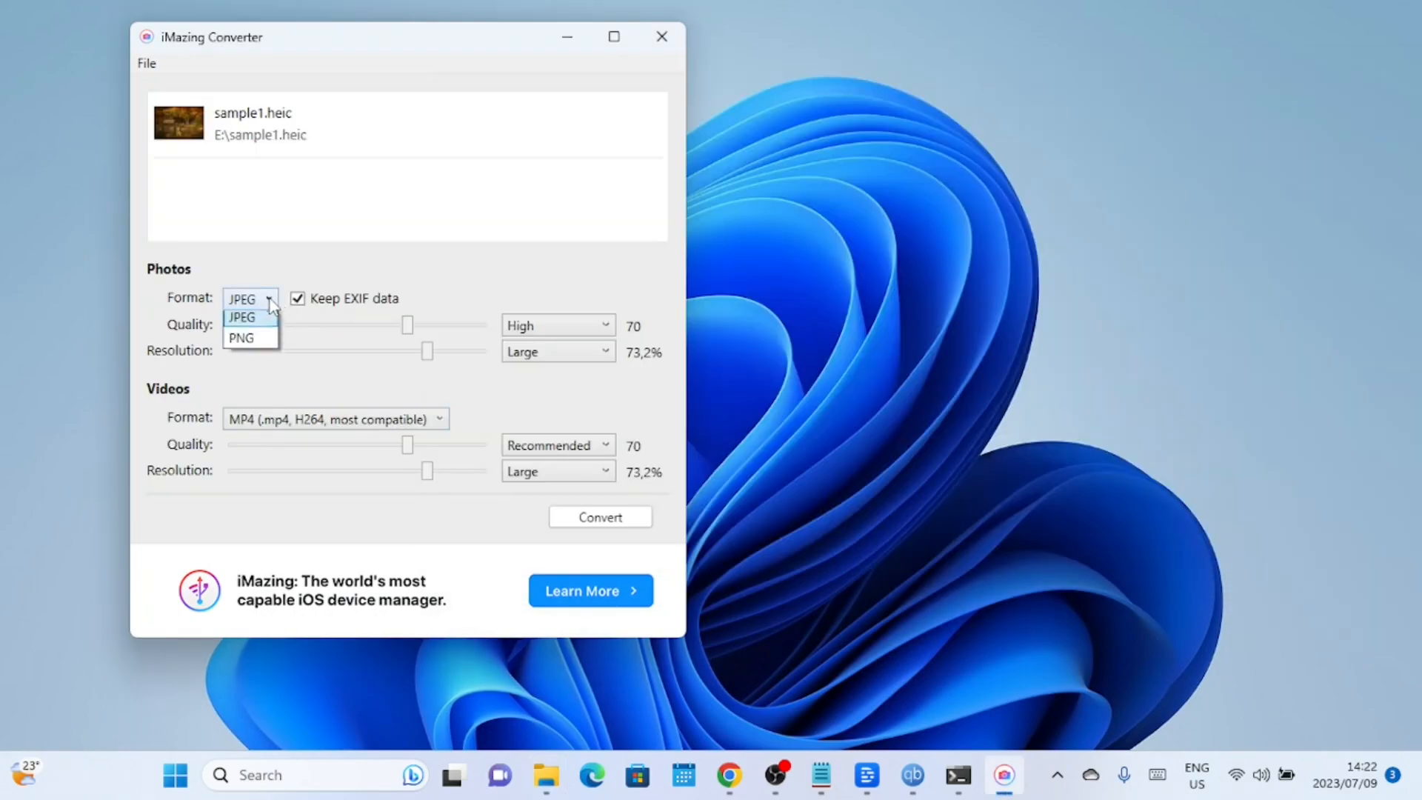
left_click(240, 317)
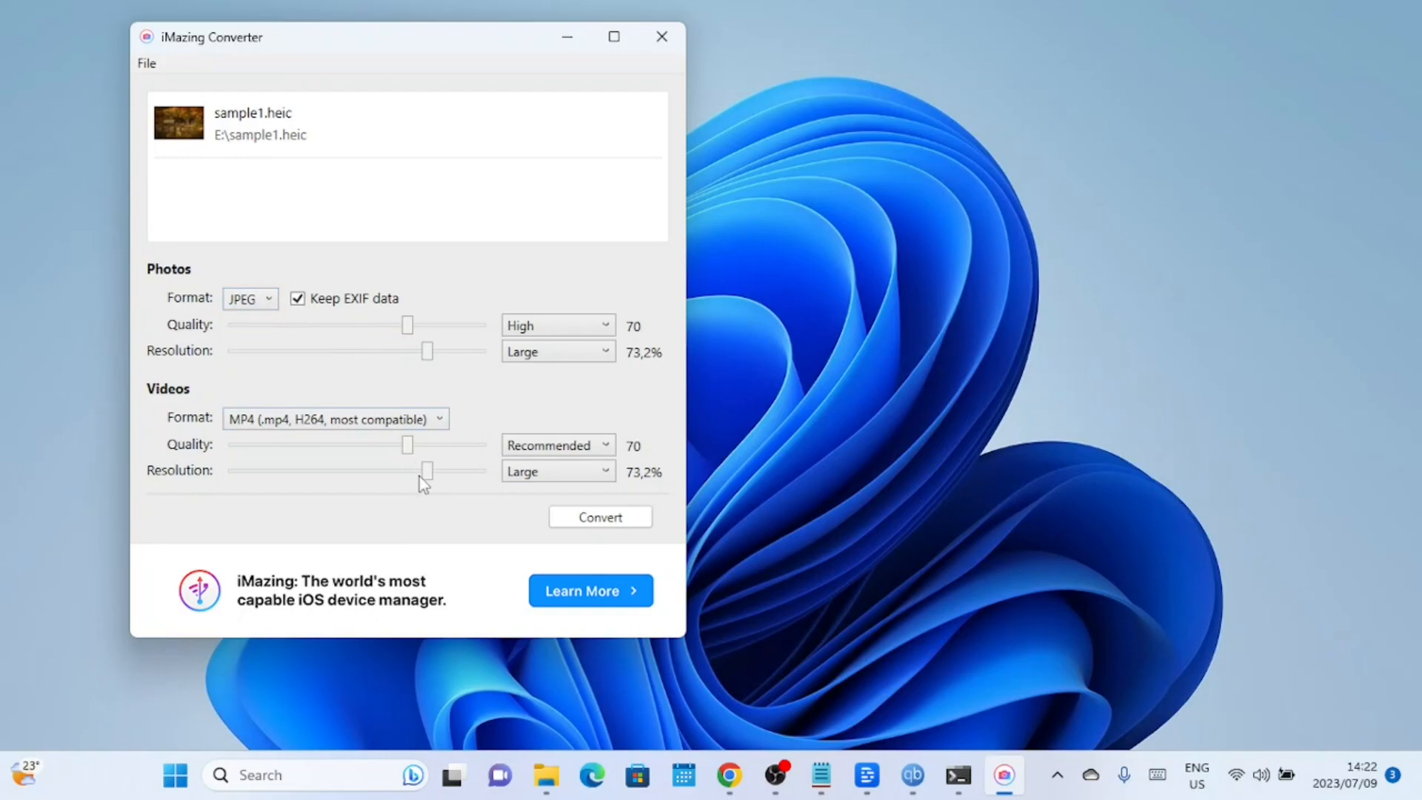
left_click(599, 516)
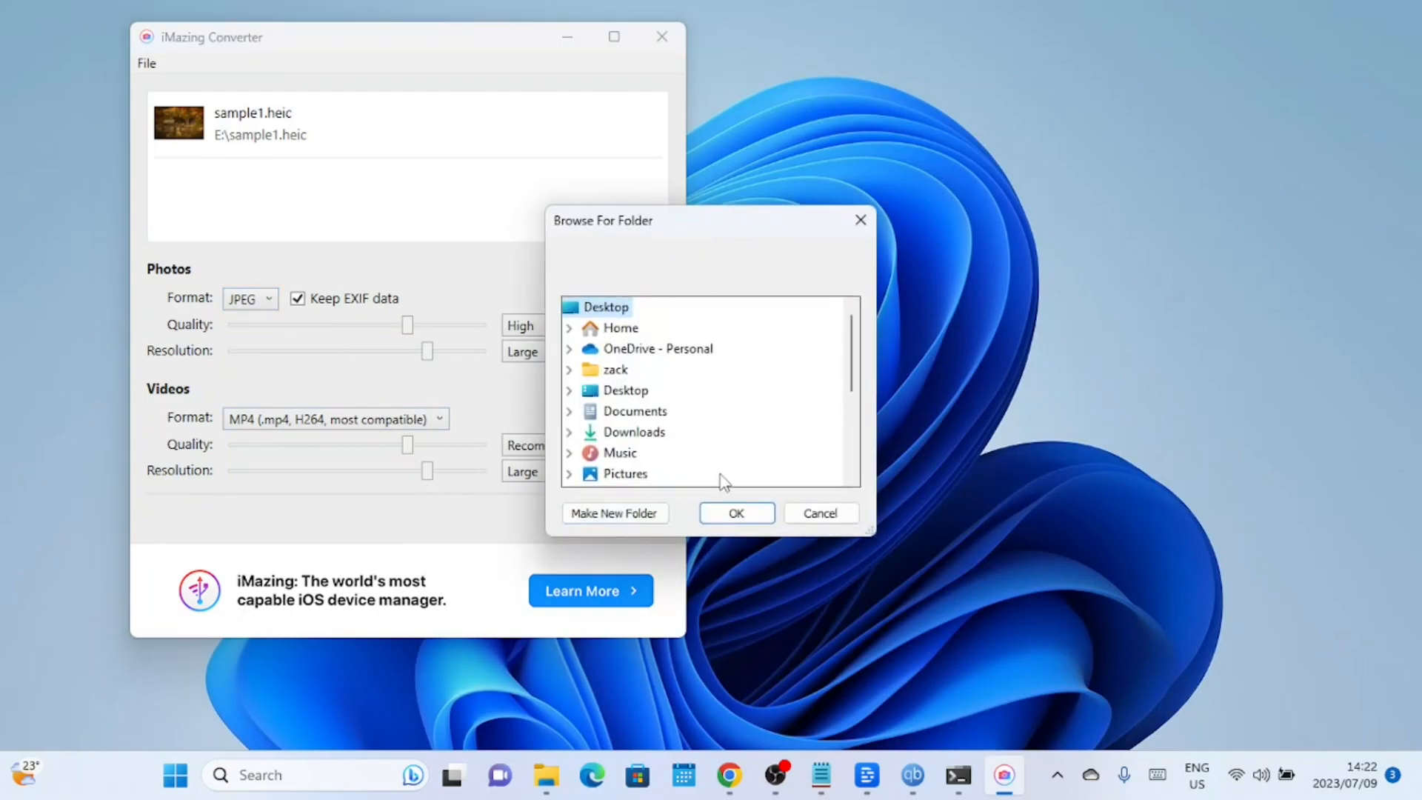
Convert sample1 into Folder on drive E: and show the converted files
scroll("down", 3)
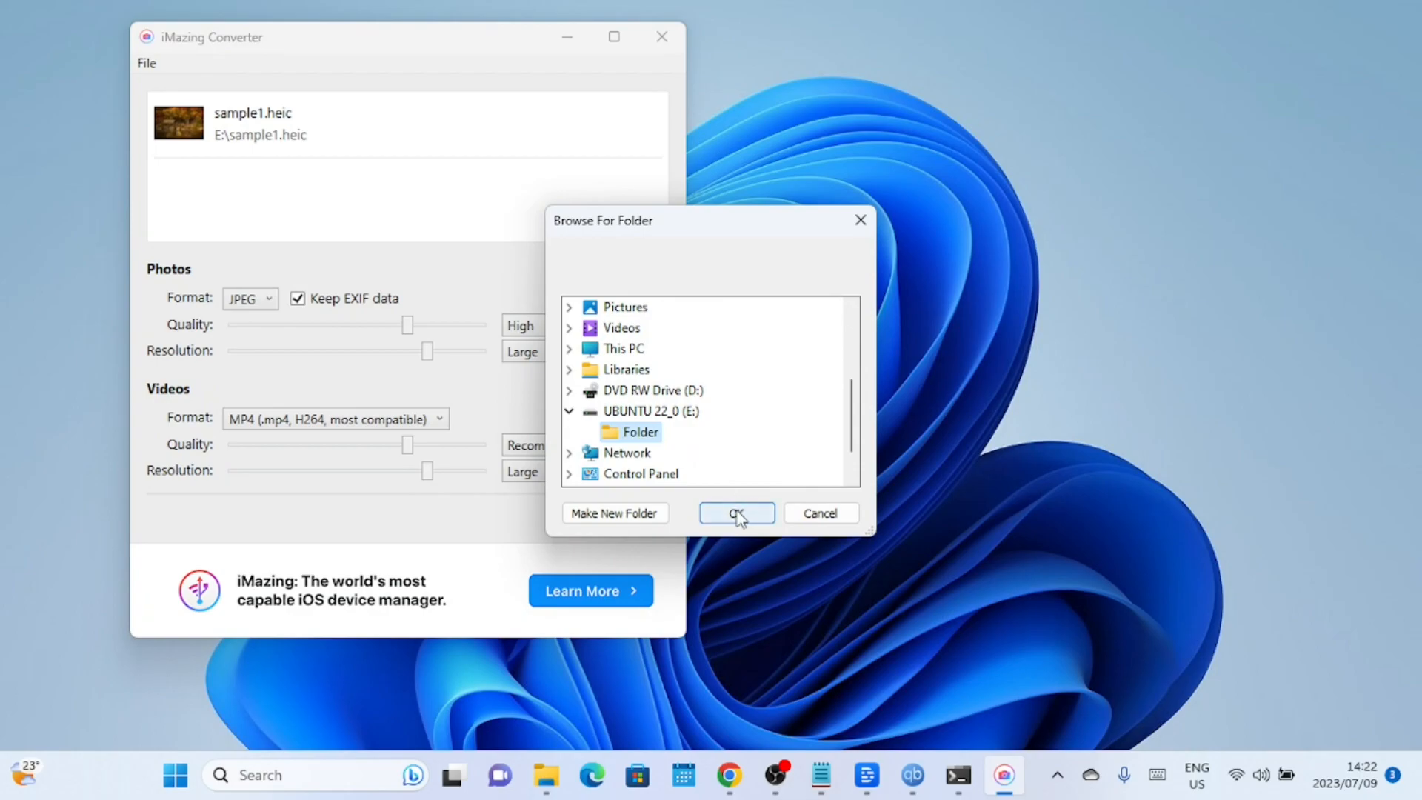
left_click(736, 512)
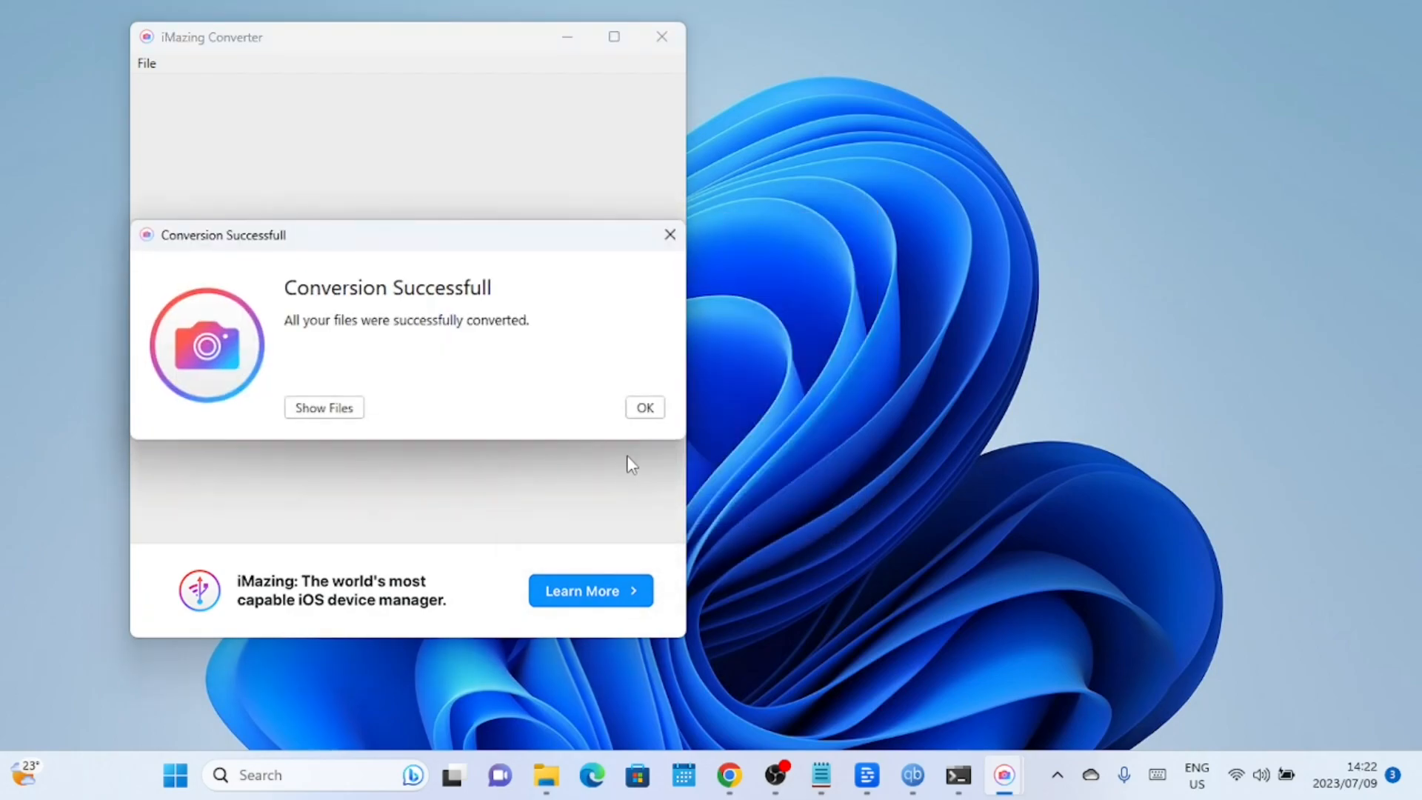
left_click(645, 408)
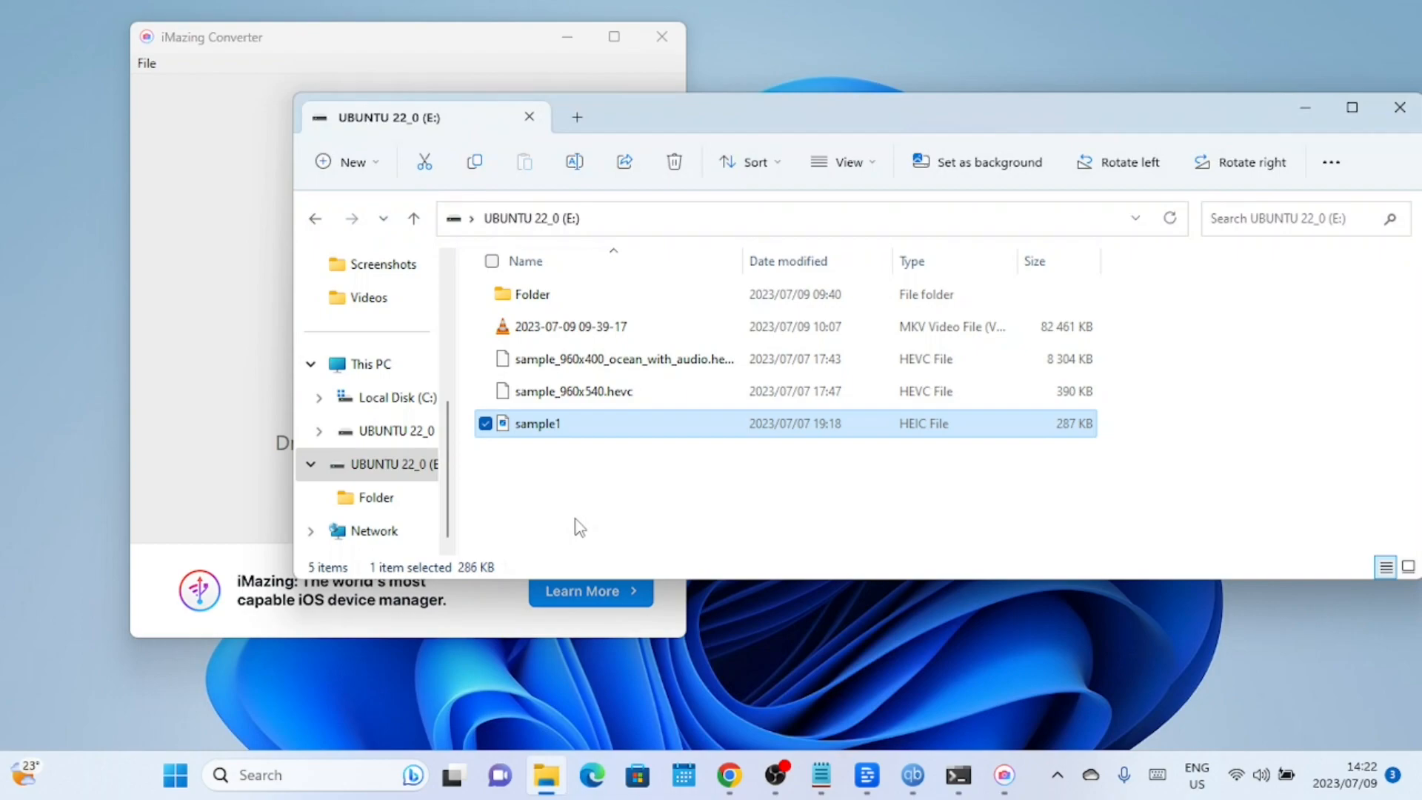
Locate the converted 315 KB sample1 JPG in Folder on E: and view it in Photos
double_click(532, 294)
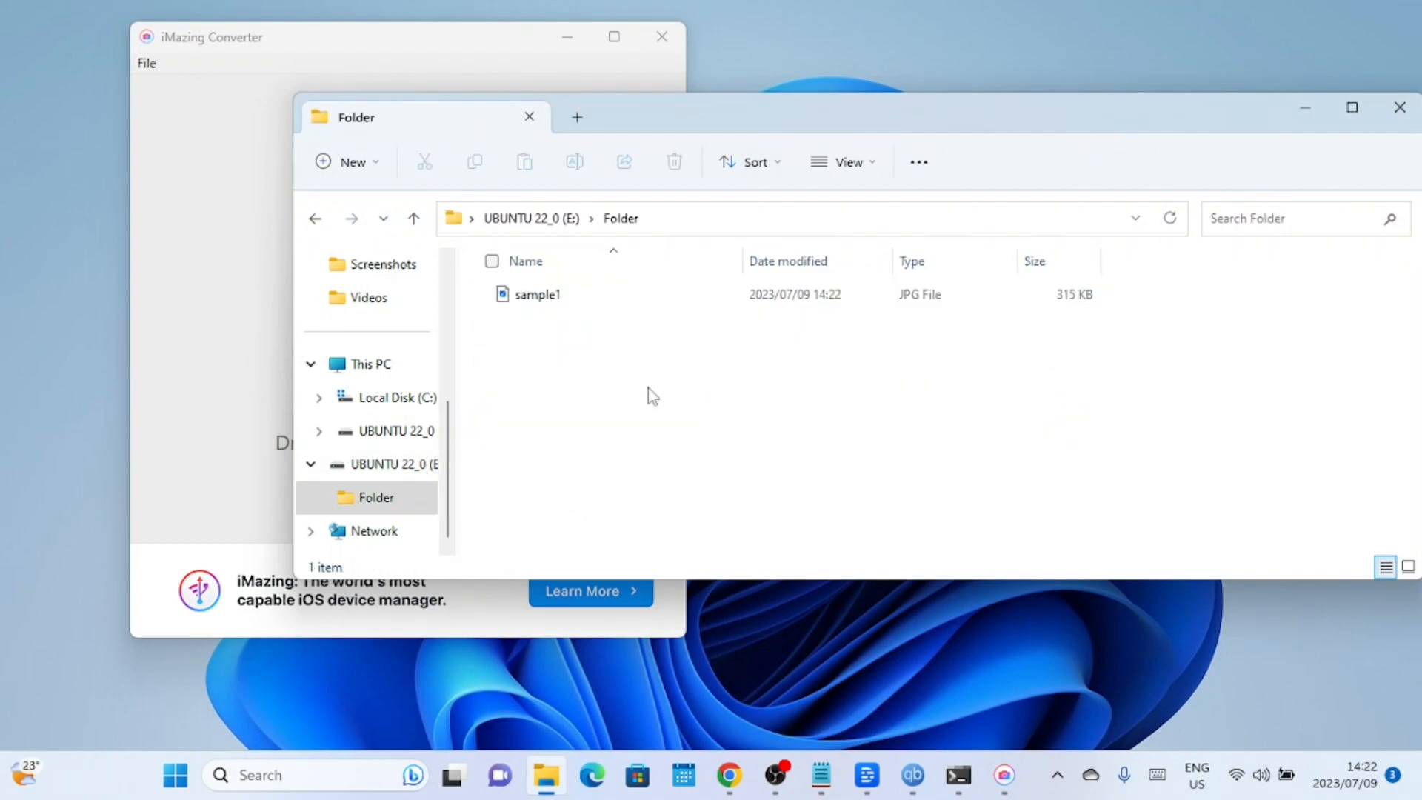
left_click(535, 294)
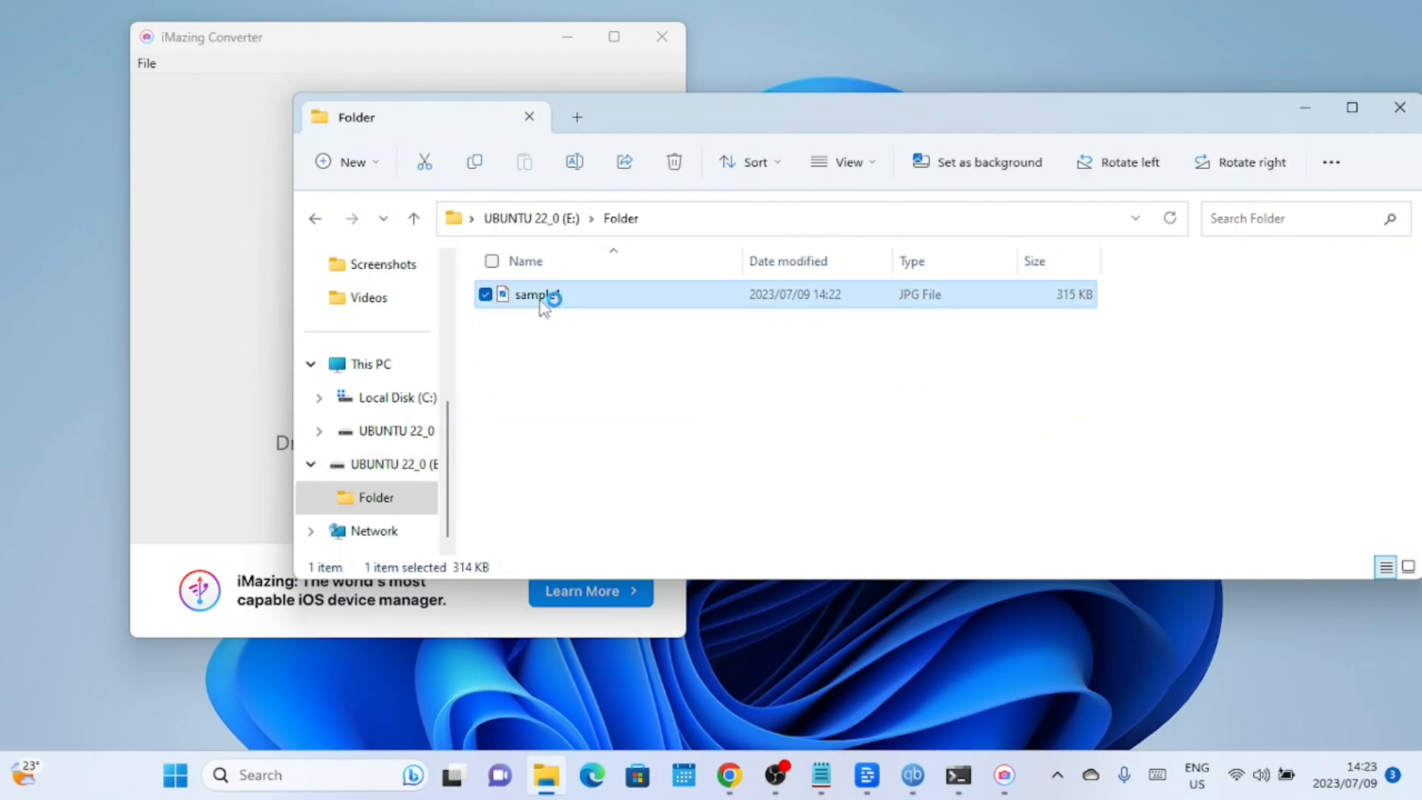
double_click(535, 294)
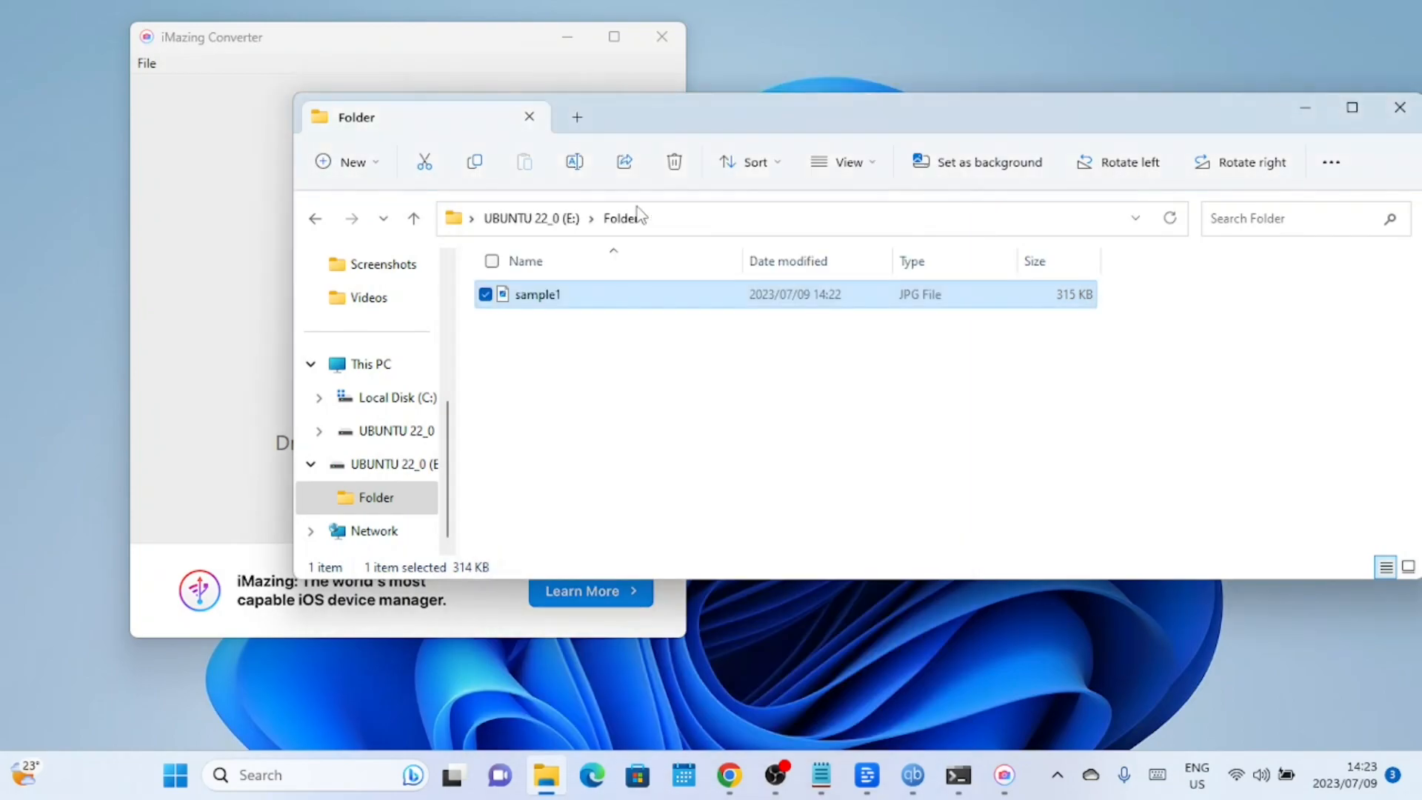
double_click(537, 293)
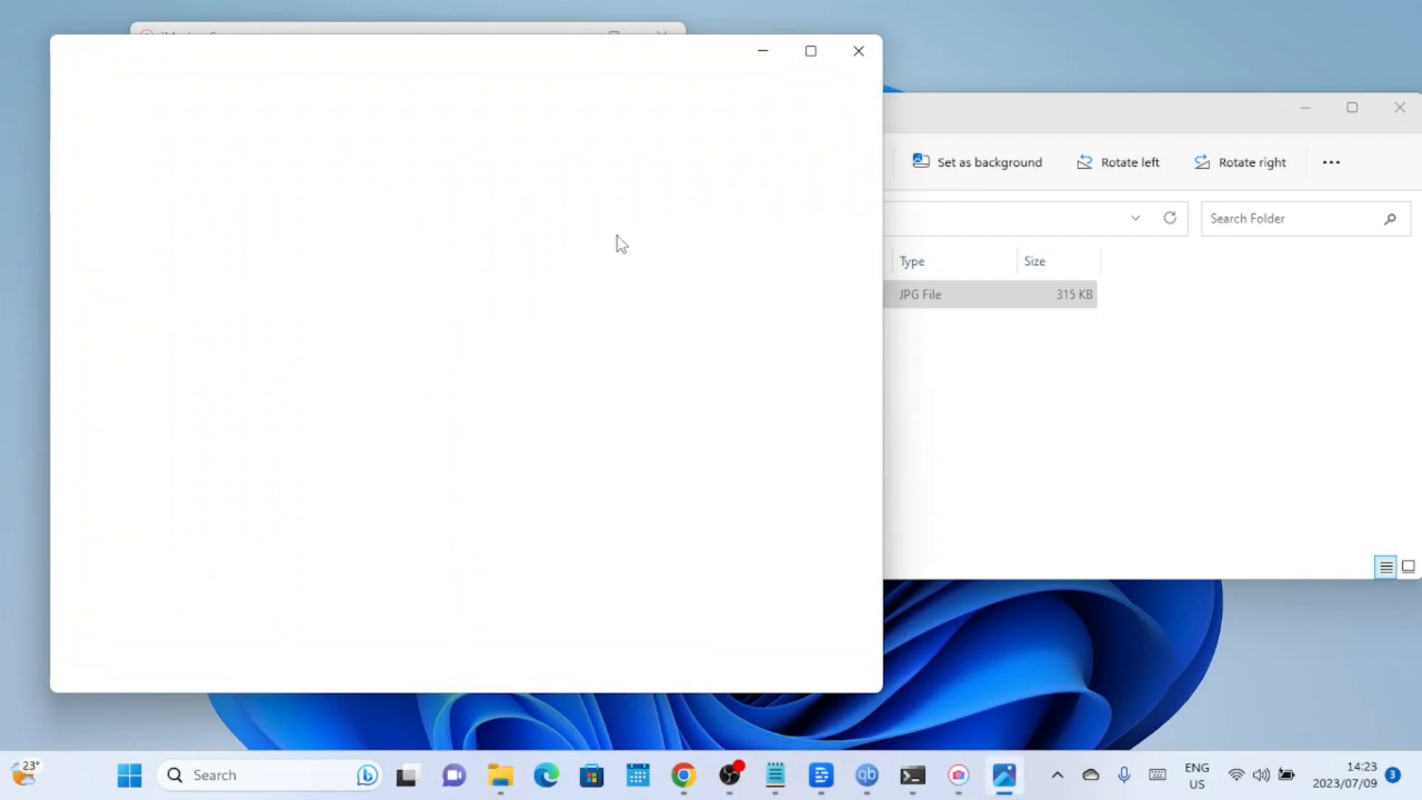
mouse_move(624, 239)
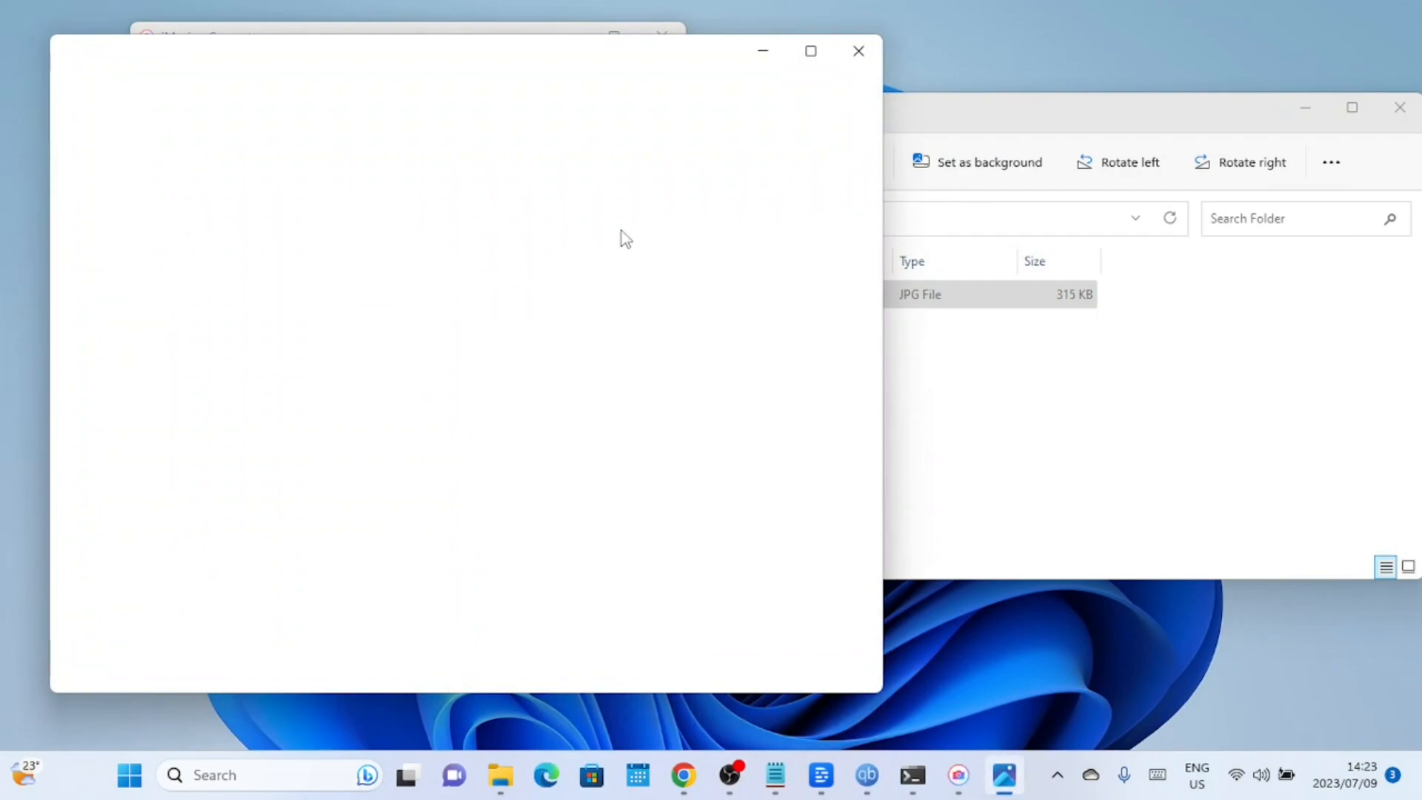